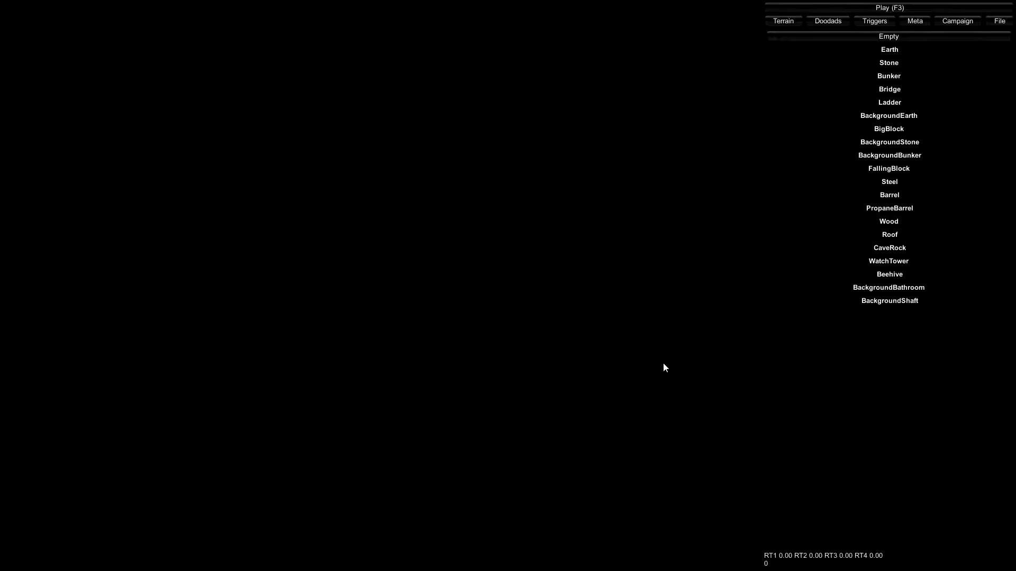
mouse_move(339, 110)
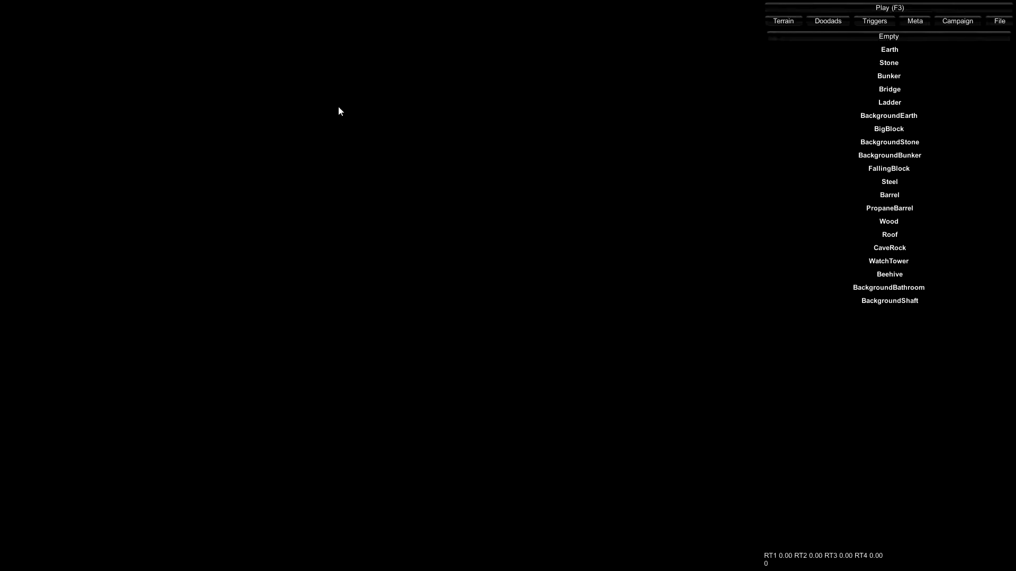
mouse_move(693, 147)
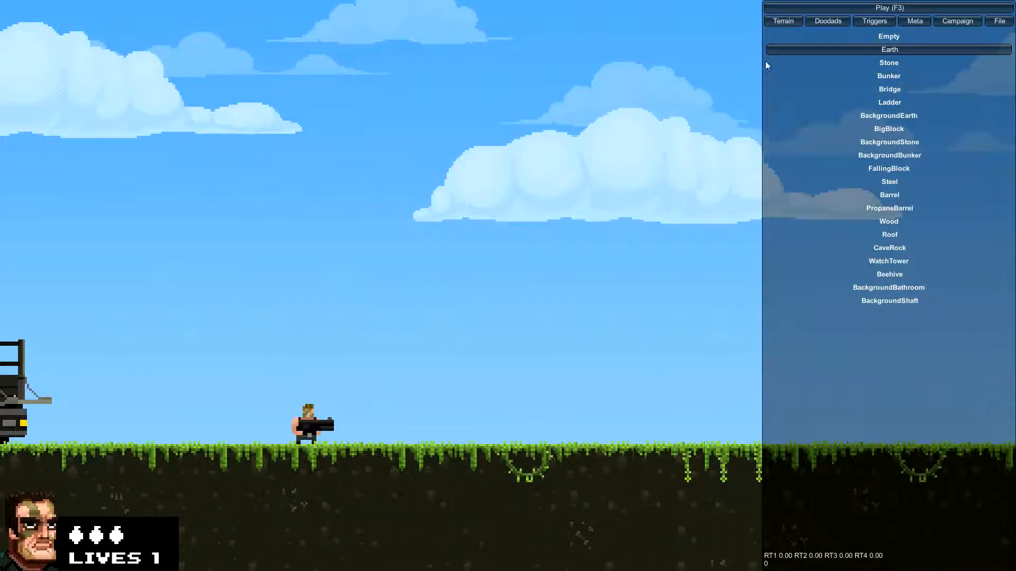
Step: Add an extra attack dog to the airborne row, then remove it, leaving four dogs and a mook
left_click(827, 21)
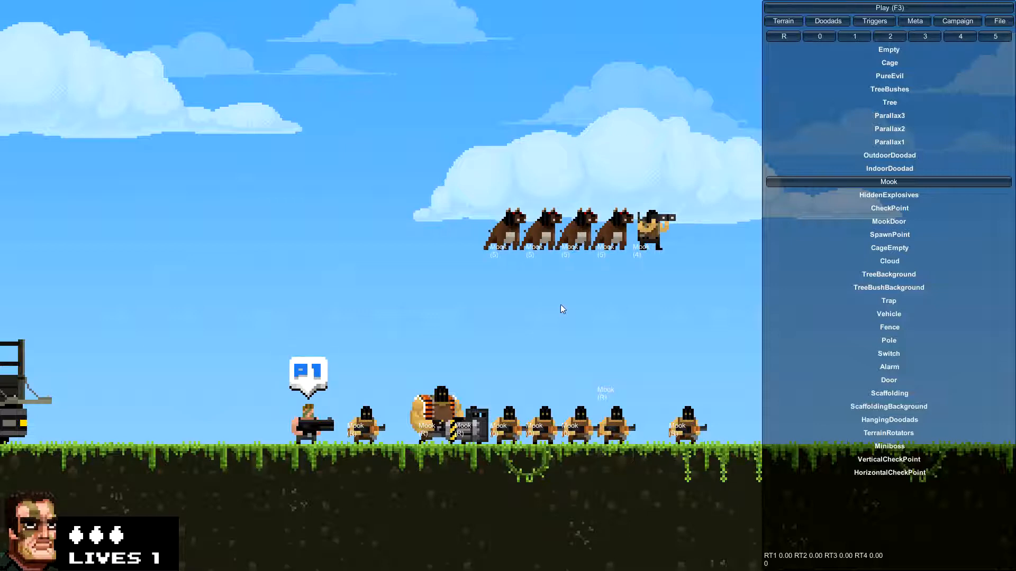
left_click(720, 233)
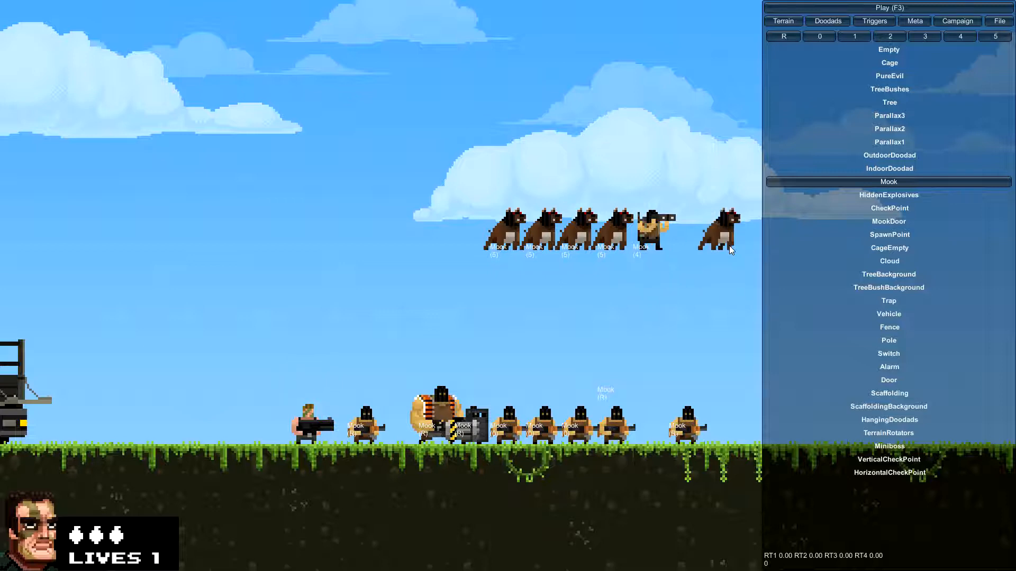
left_click_drag(721, 233, 721, 305)
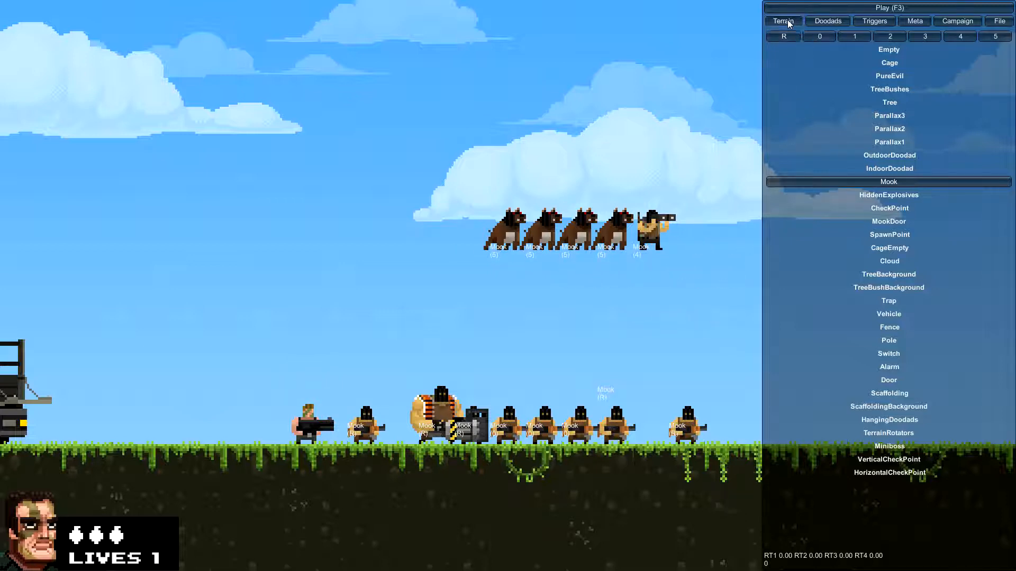
Step: Lay a bridge under the floating dogs and add a ladder from it down to the ground
left_click(783, 22)
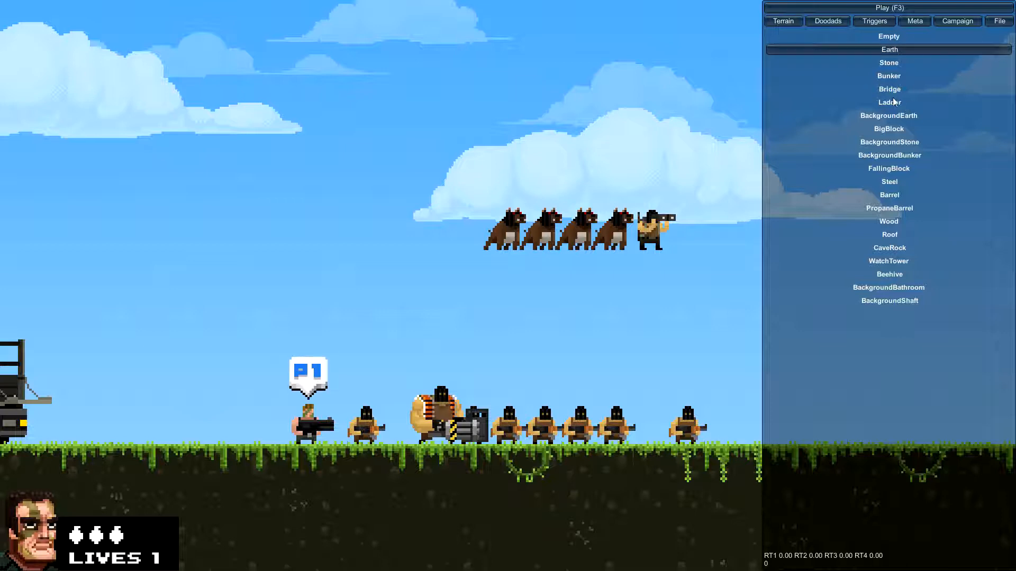
left_click(889, 89)
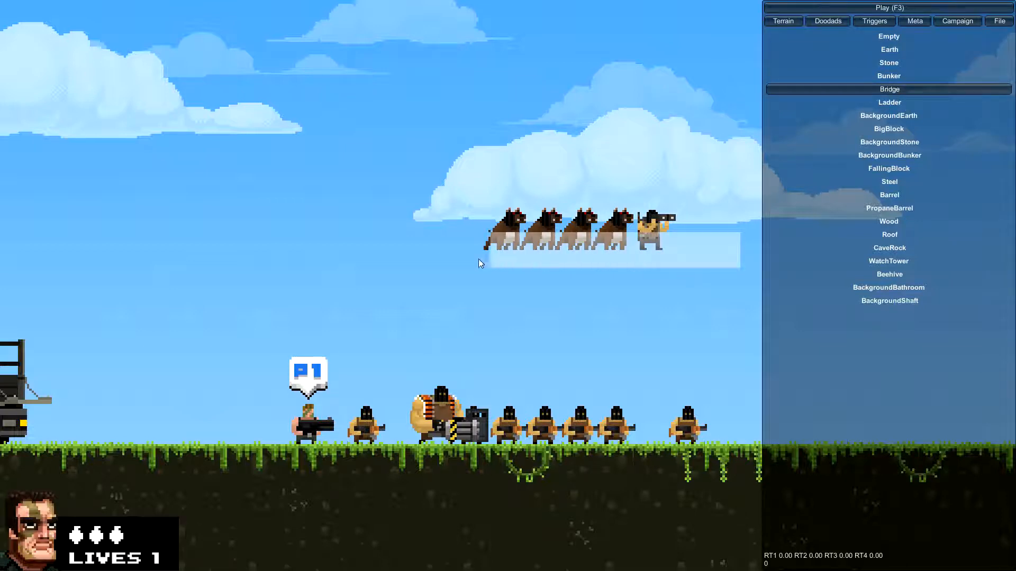
left_click(889, 102)
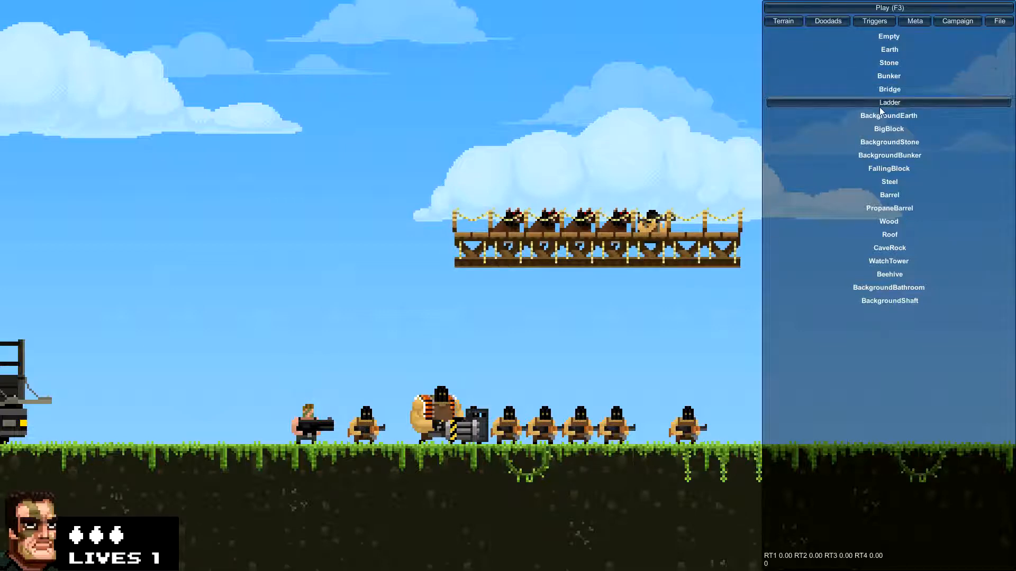
left_click(754, 437)
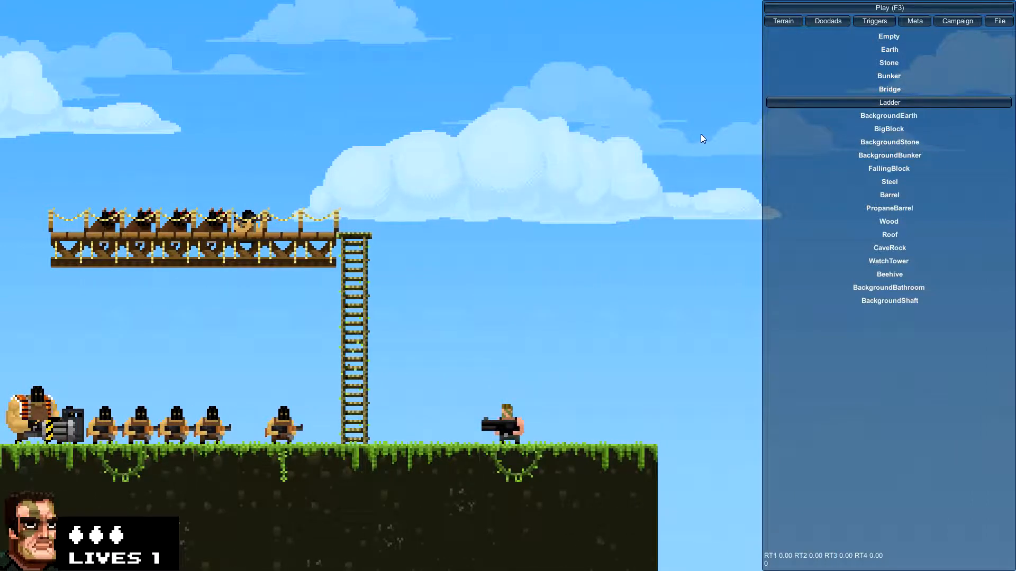
mouse_move(722, 128)
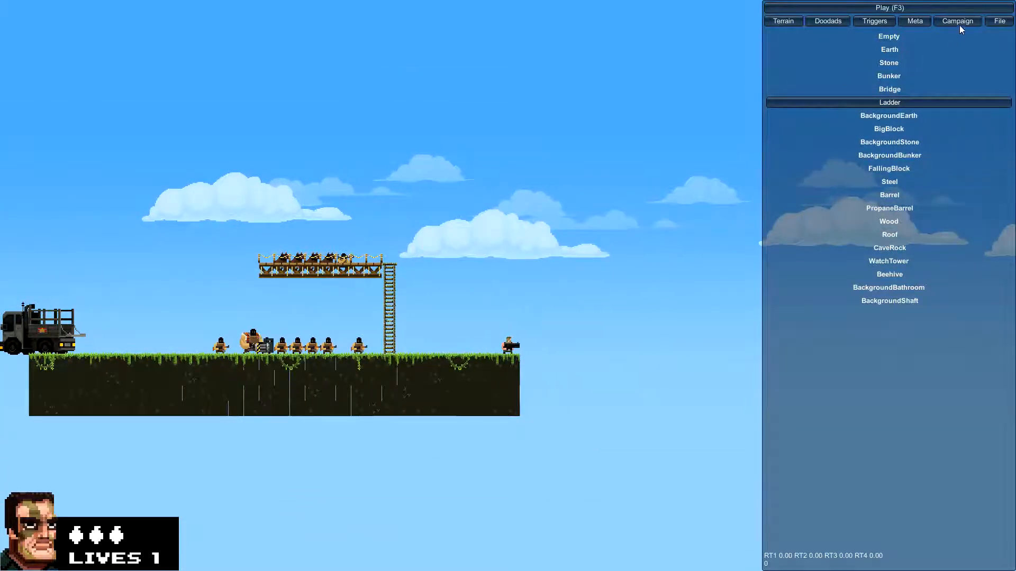
Step: View the campaign settings, then return to terrain editing
left_click(957, 21)
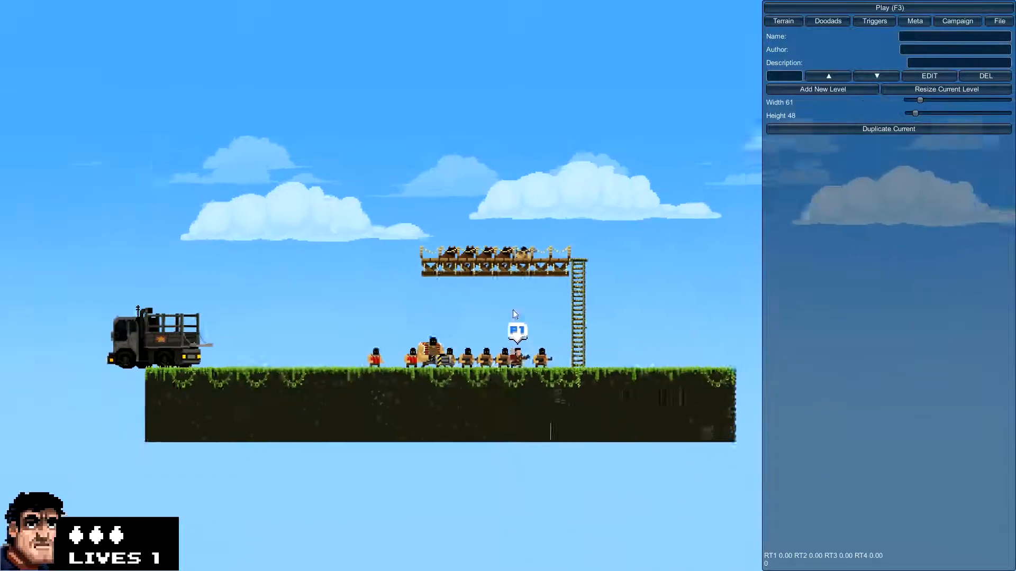
left_click(782, 21)
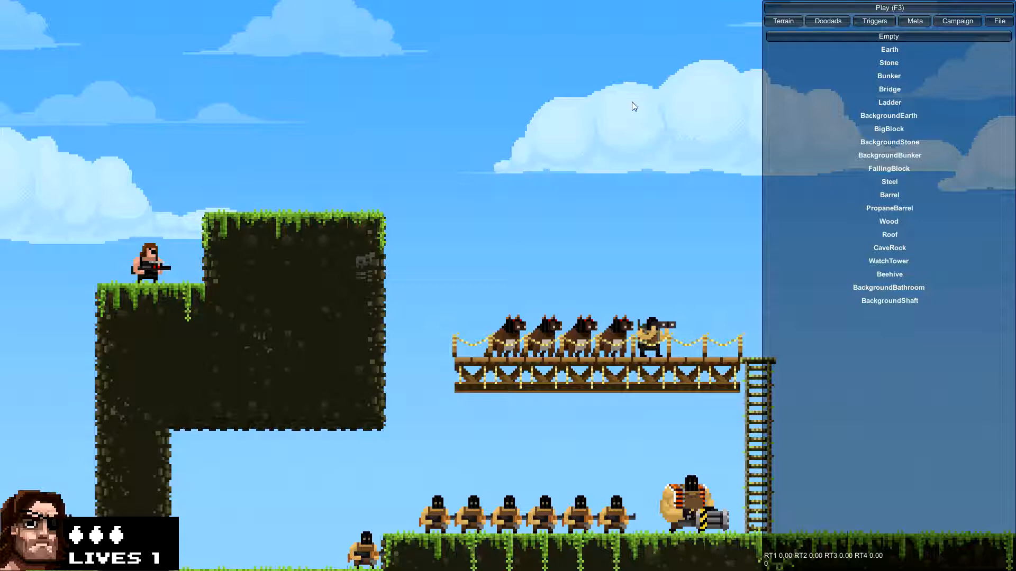
mouse_move(921, 34)
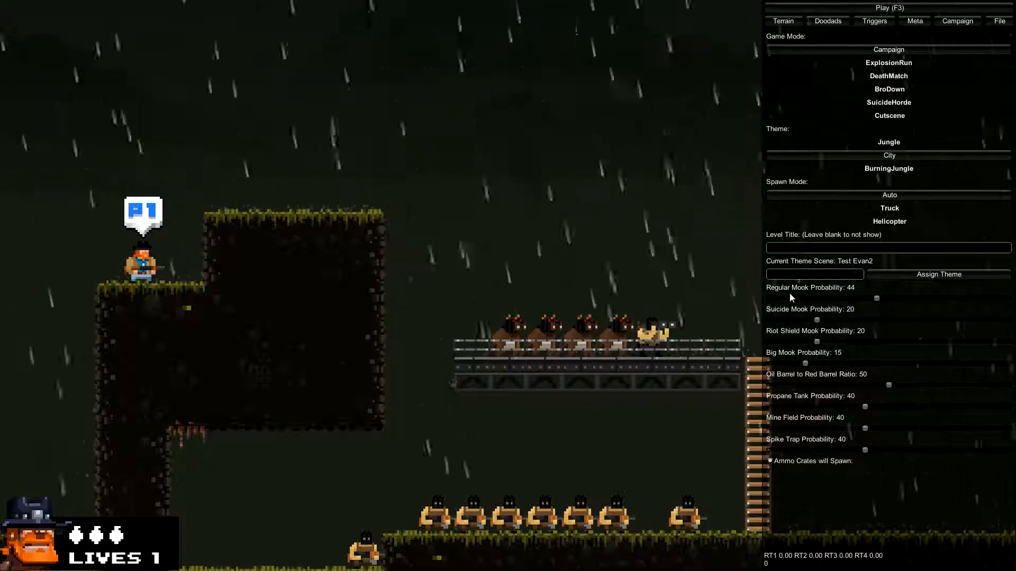
Step: Lower the regular mook spawn probability slider toward zero
left_click_drag(876, 298, 774, 298)
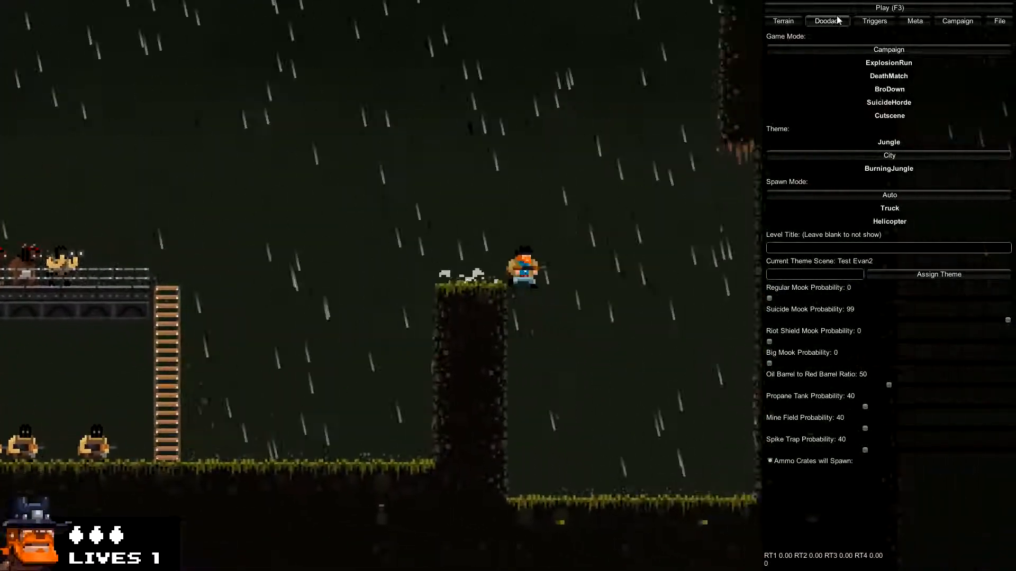
Step: Bring up the Doodads list of placeable units and props
left_click(828, 21)
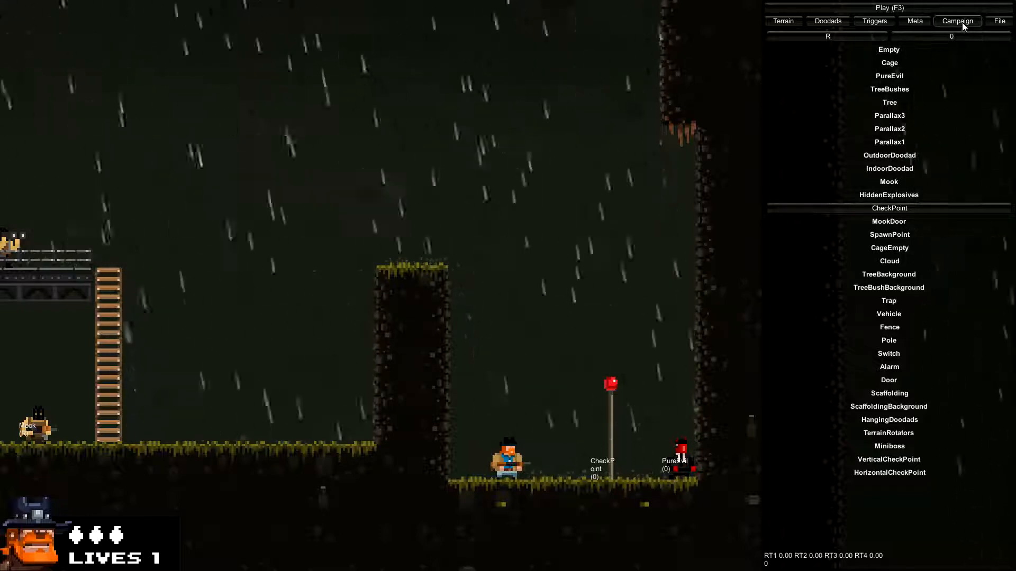
Step: Name the first level '1st' and create a new level called '2nd level'
left_click(957, 21)
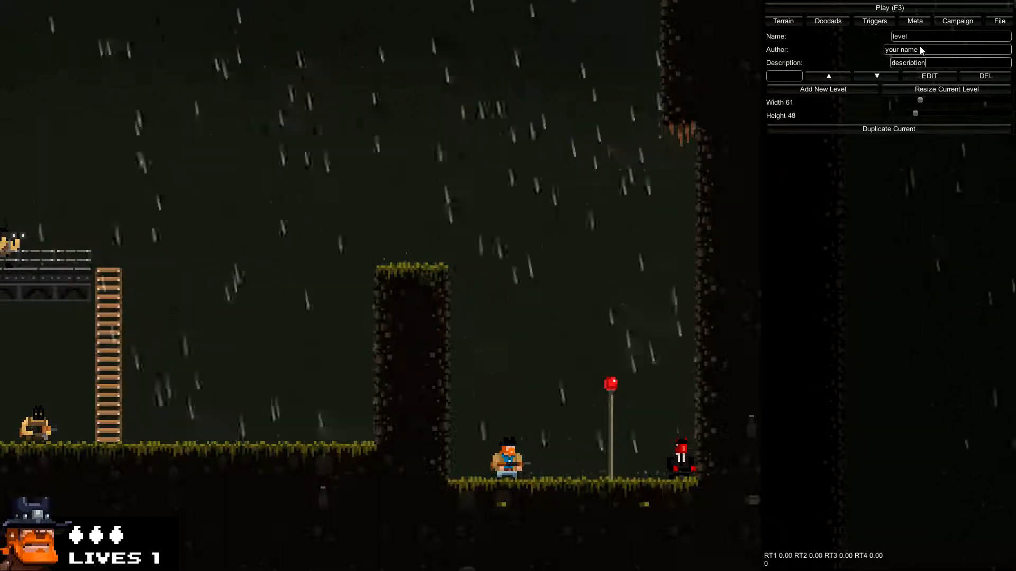
type("1st")
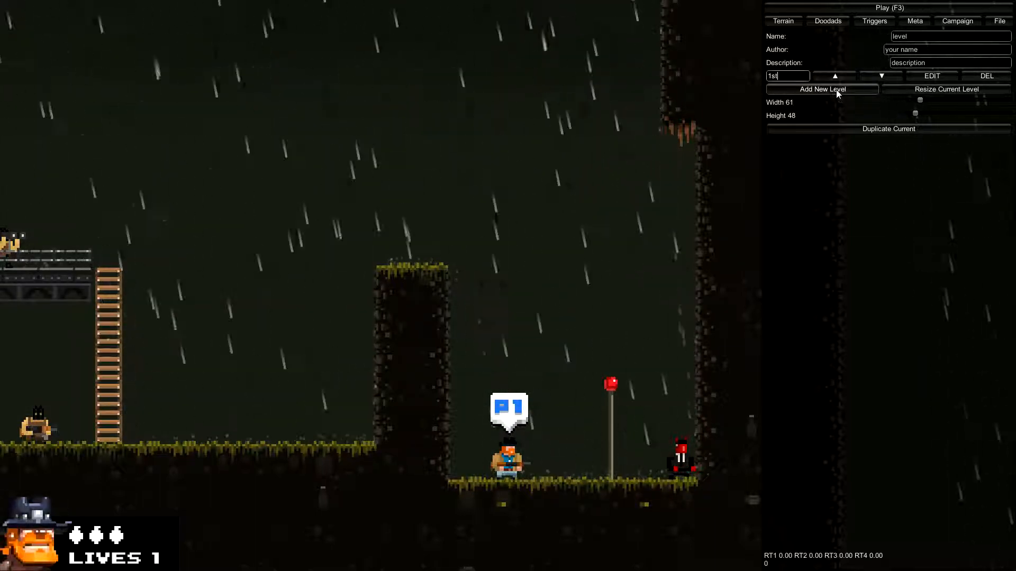
left_click(822, 88)
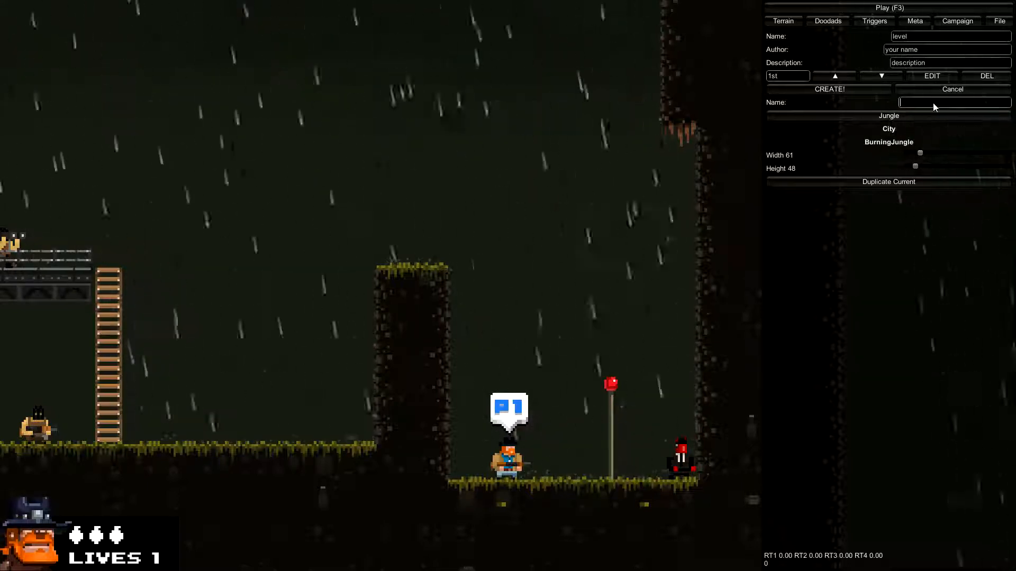
type("2nd level")
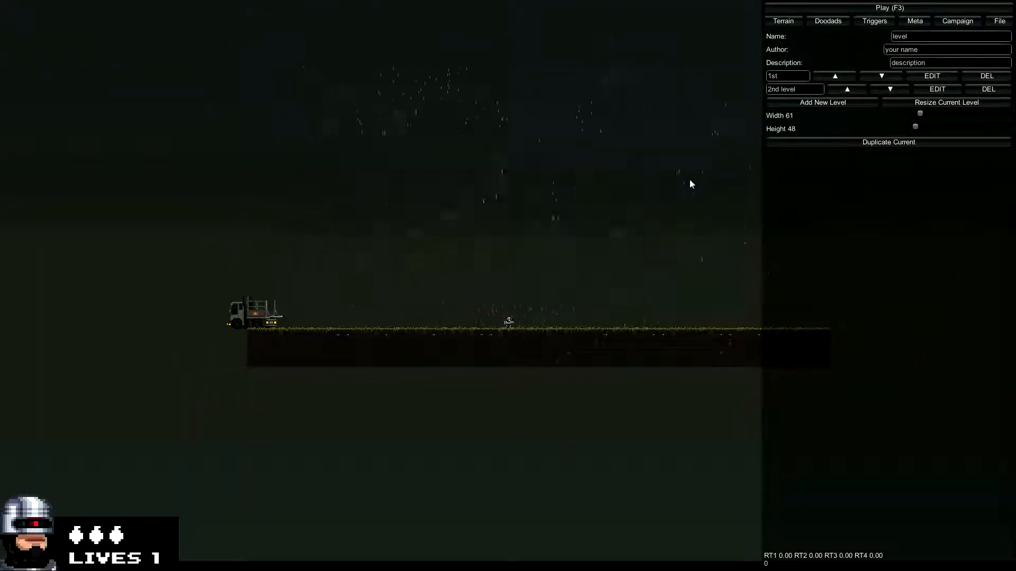
Step: Load the '2nd level' for editing using its EDIT button
left_click(936, 89)
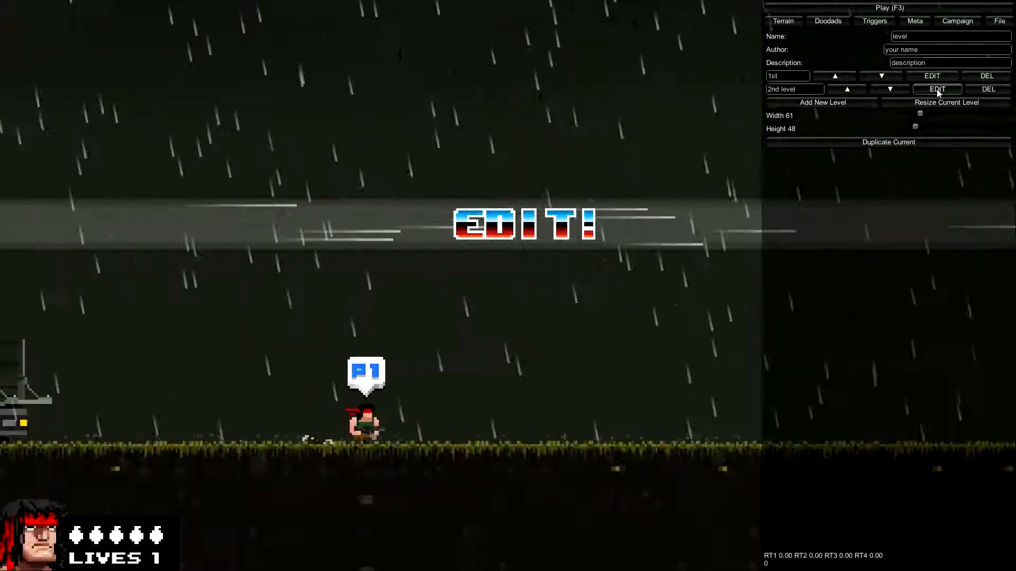
left_click(937, 89)
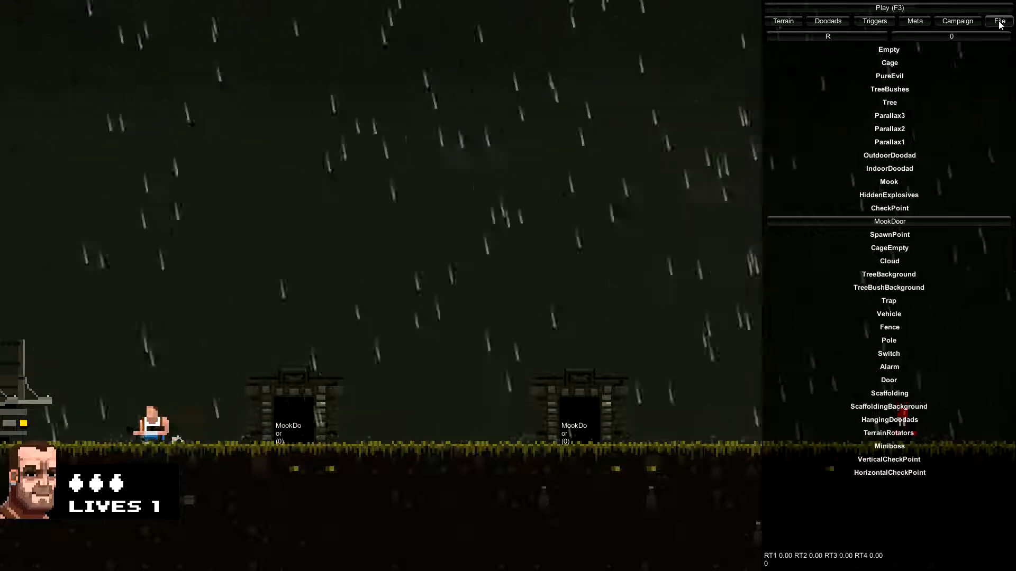
Step: Open the file panel and enter 'some ne' as the new filename
left_click(997, 21)
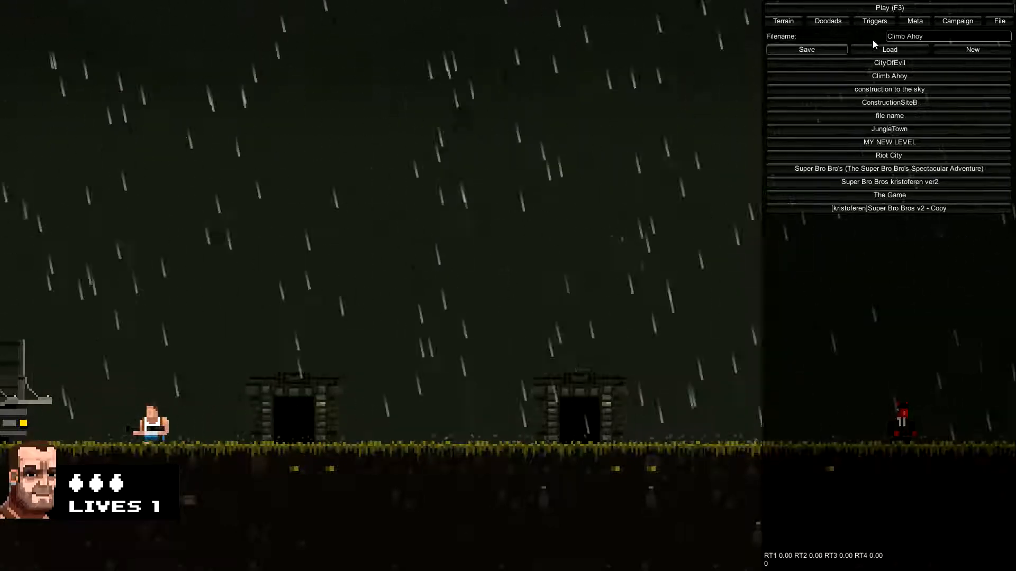
type("some ne")
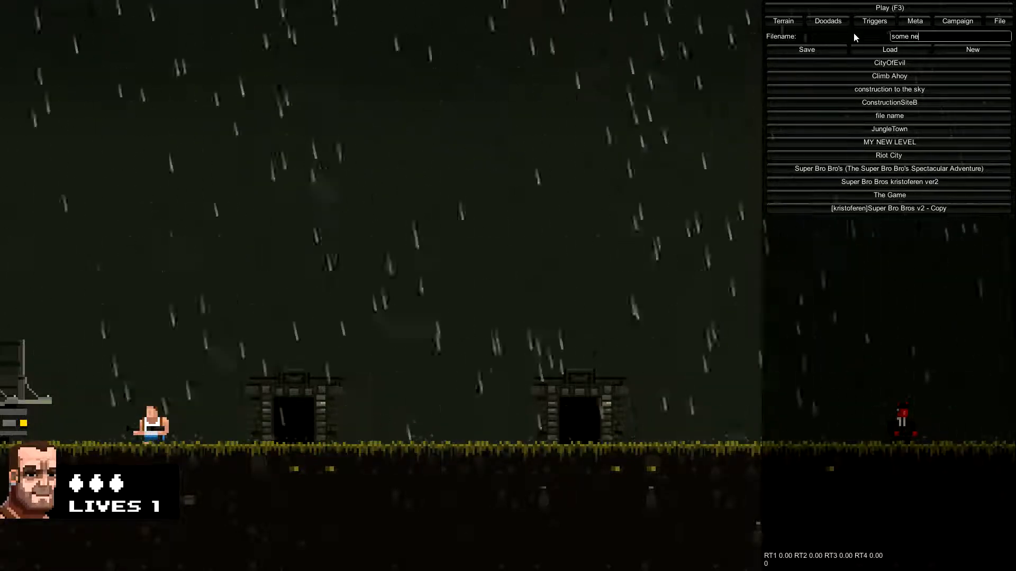